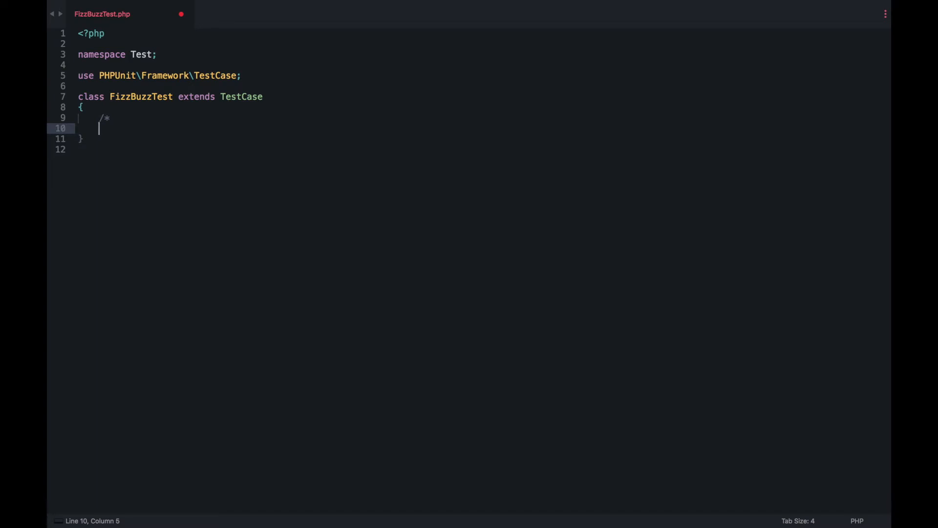
{"action": "type", "text": "Divible by 3 -->"}
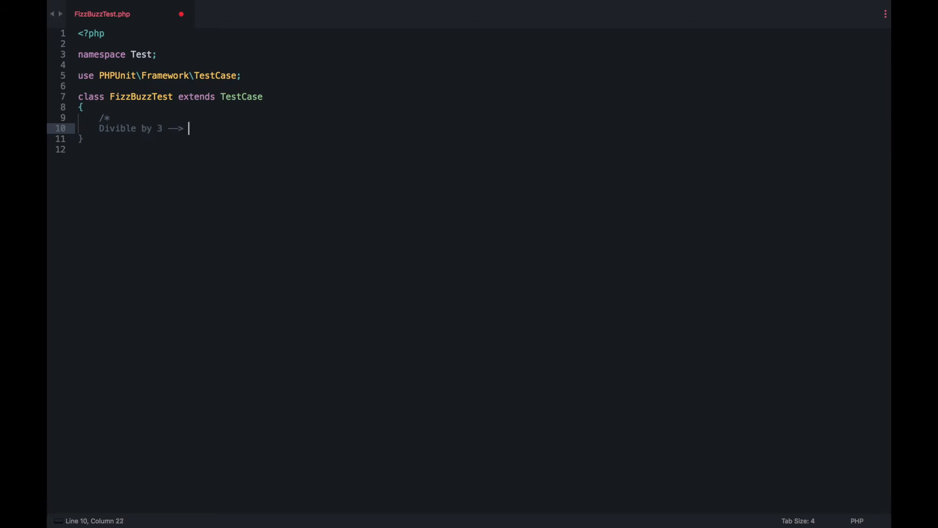
{"action": "type", "text": "Fizz"}
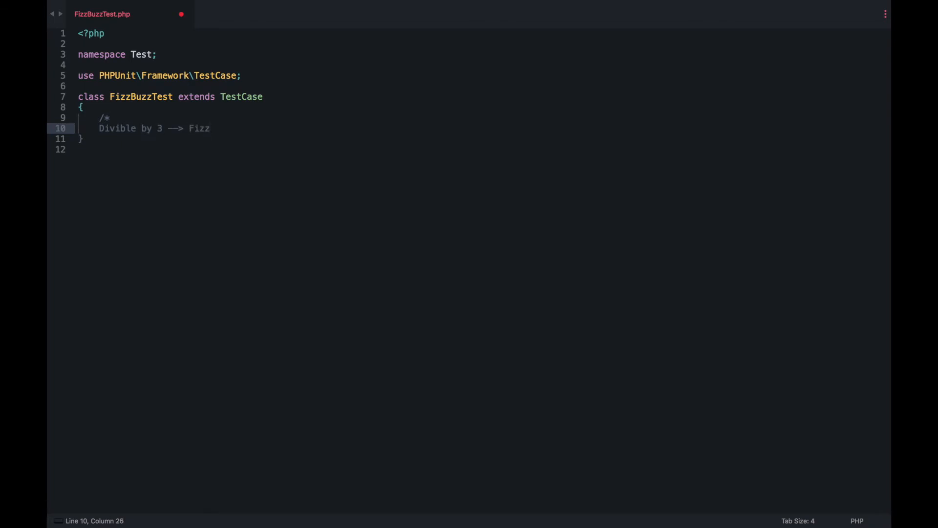
{"action": "type", "text": "Divi"}
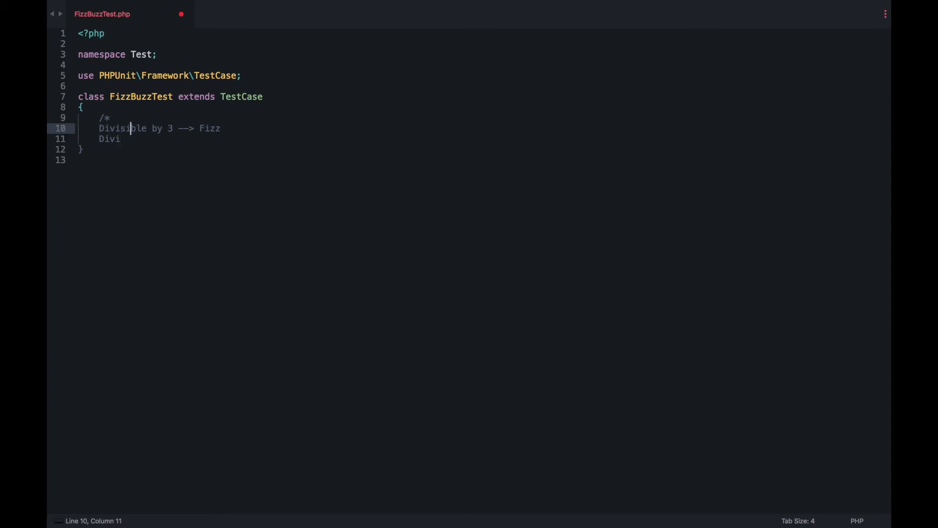
{"action": "type", "text": "sible by 4"}
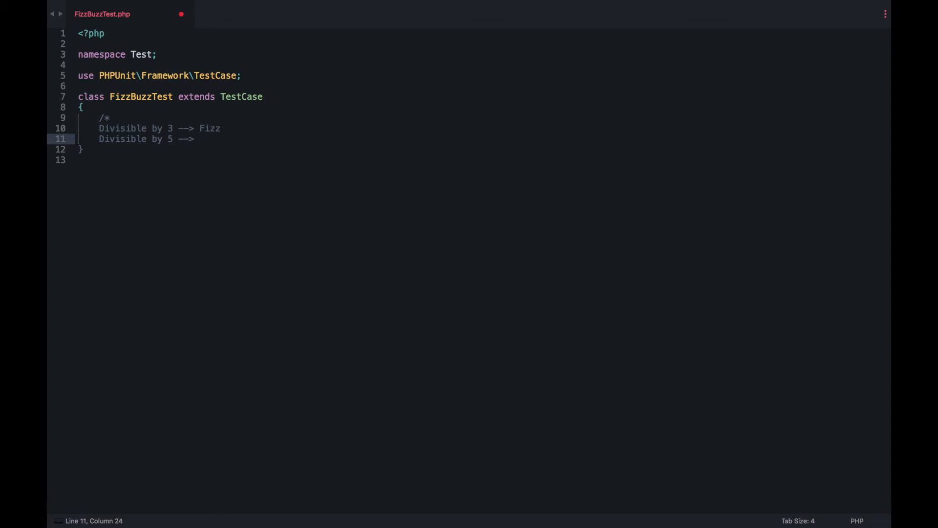
{"action": "type", "text": "Buzz"}
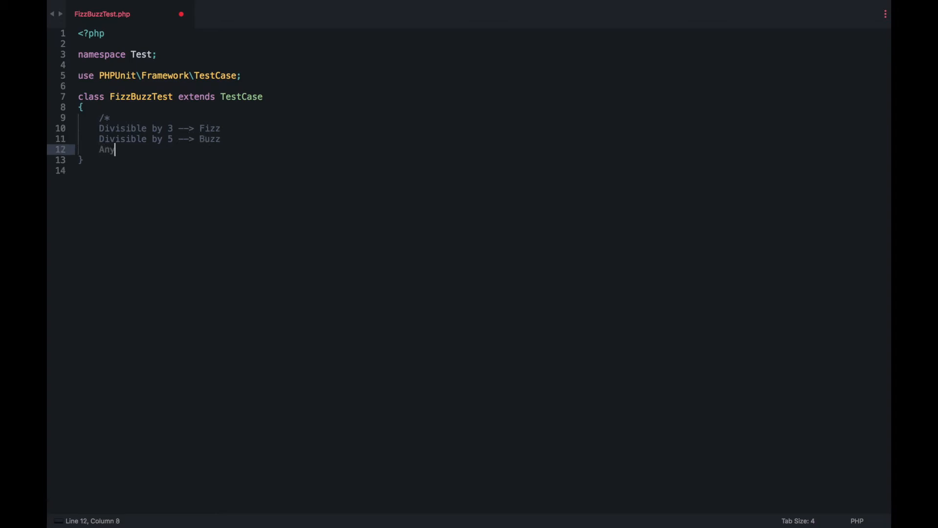
{"action": "type", "text": "other nu"}
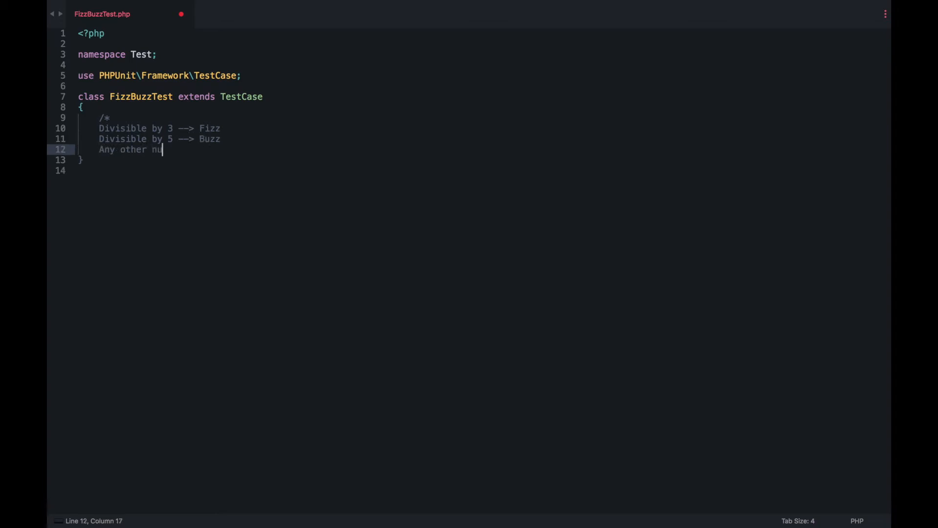
{"action": "type", "text": "mber -->"}
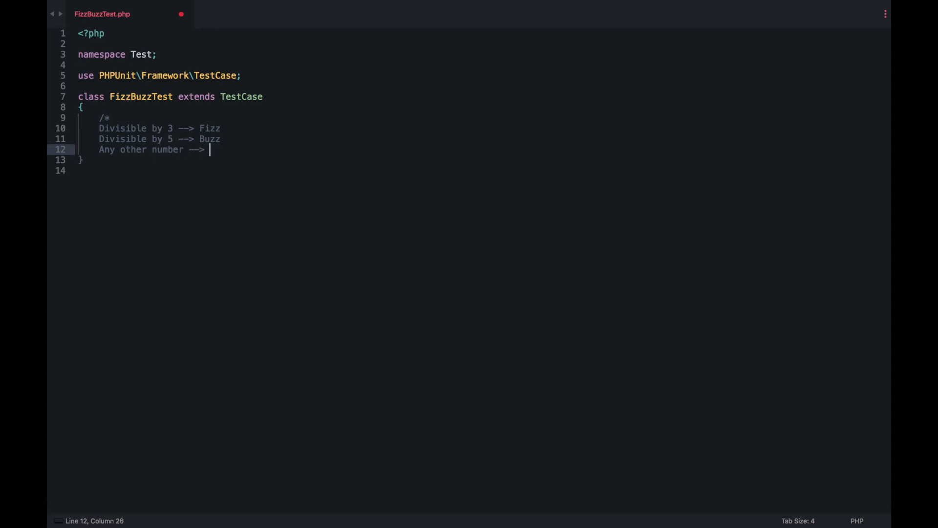
{"action": "type", "text": "Number its"}
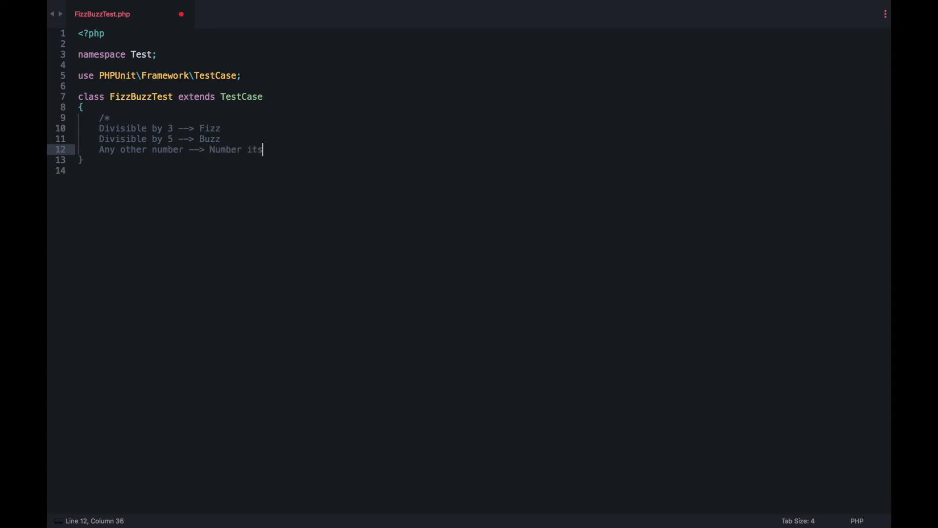
{"action": "type", "text": "elf"}
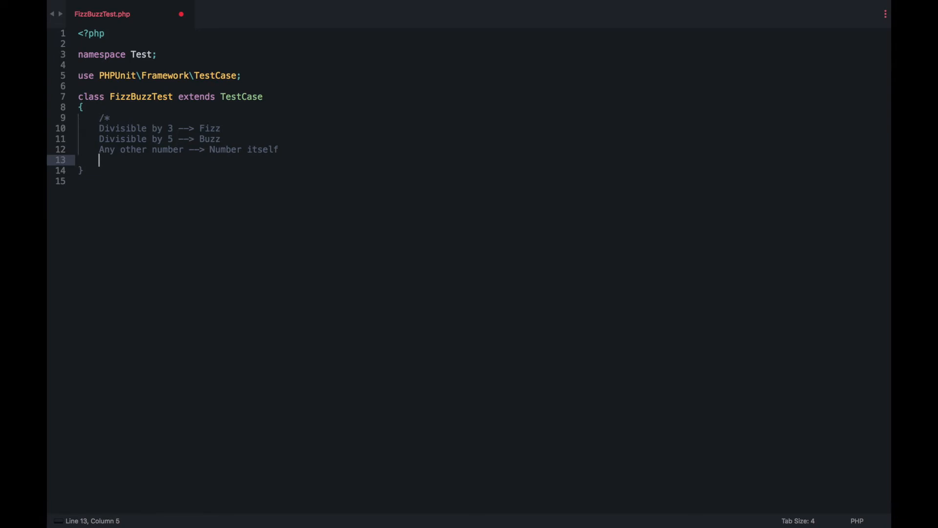
{"action": "type", "text": "D"}
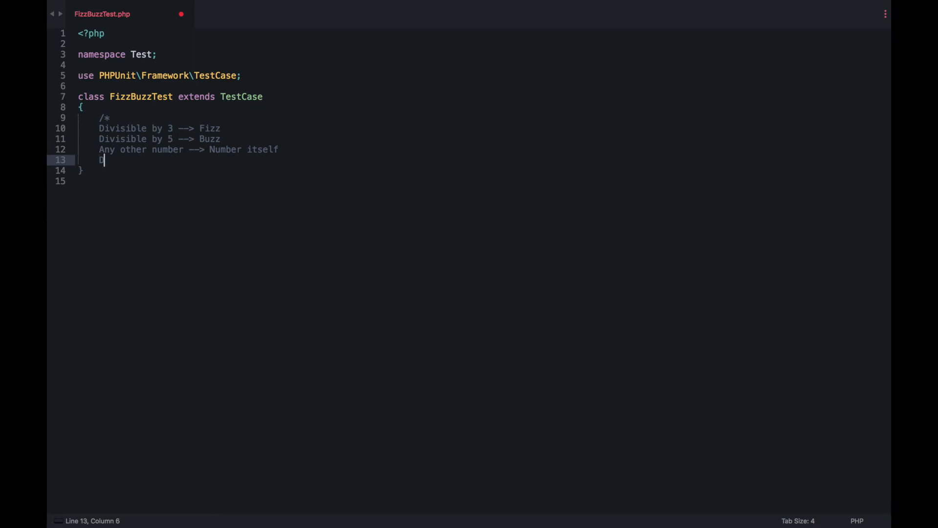
{"action": "type", "text": "ivisible by 3 and 5 --> FizzBuzz"}
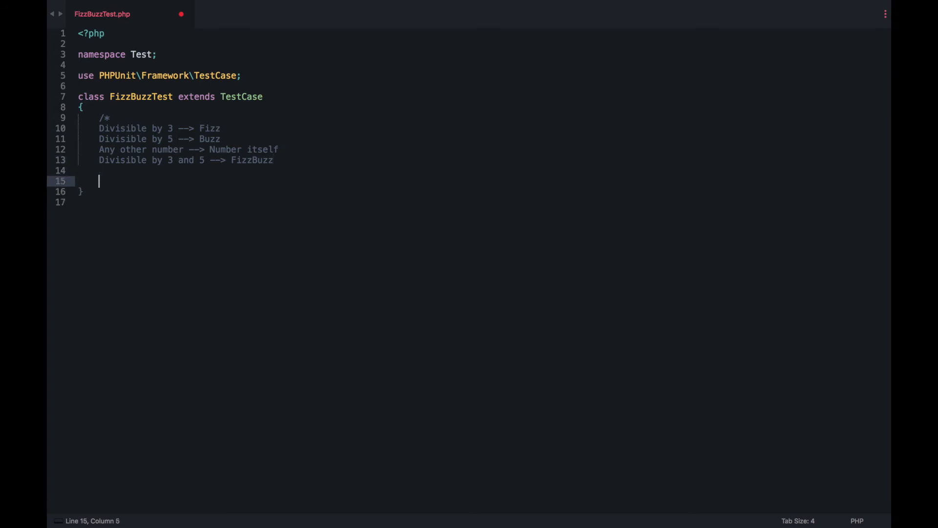
{"action": "type", "text": "1 --> 1"}
{"action": "type", "text": "2 -->"}
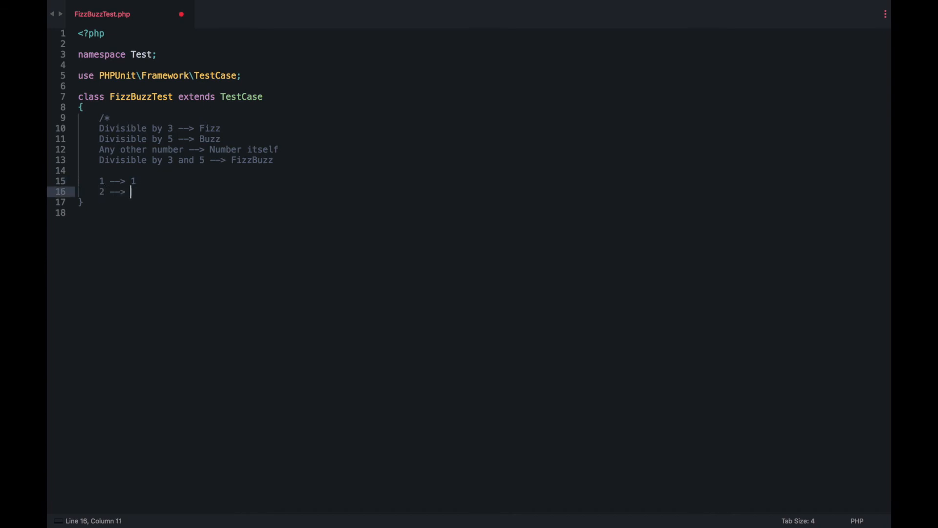
{"action": "type", "text": "2"}
{"action": "type", "text": "3 -->"}
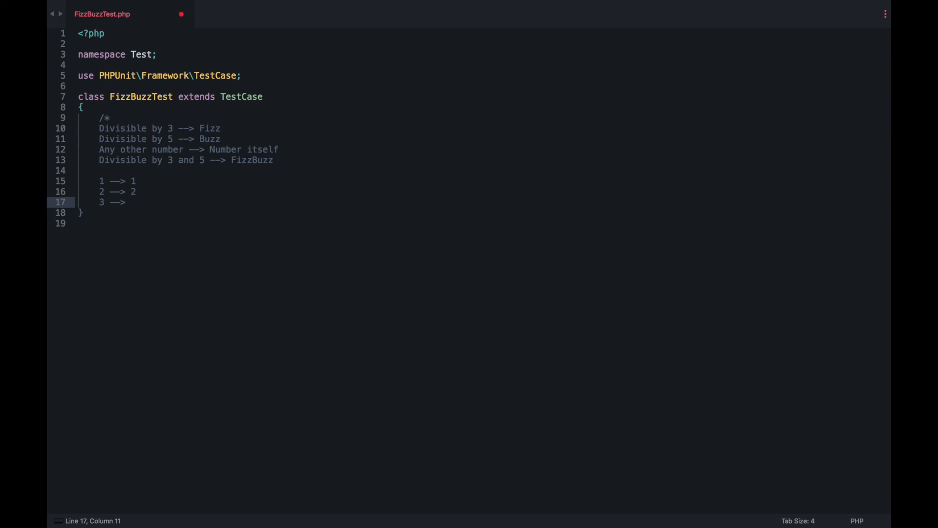
{"action": "type", "text": "Fizz"}
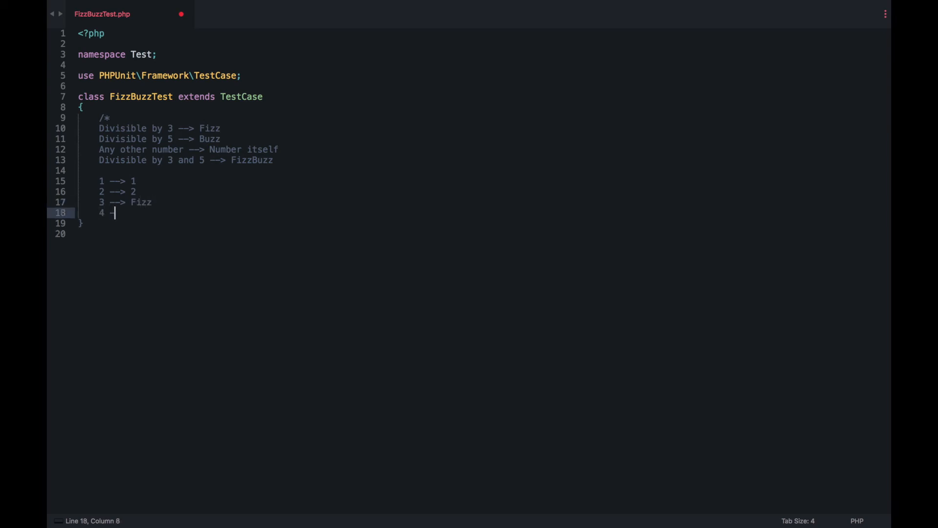
{"action": "type", "text": "->"}
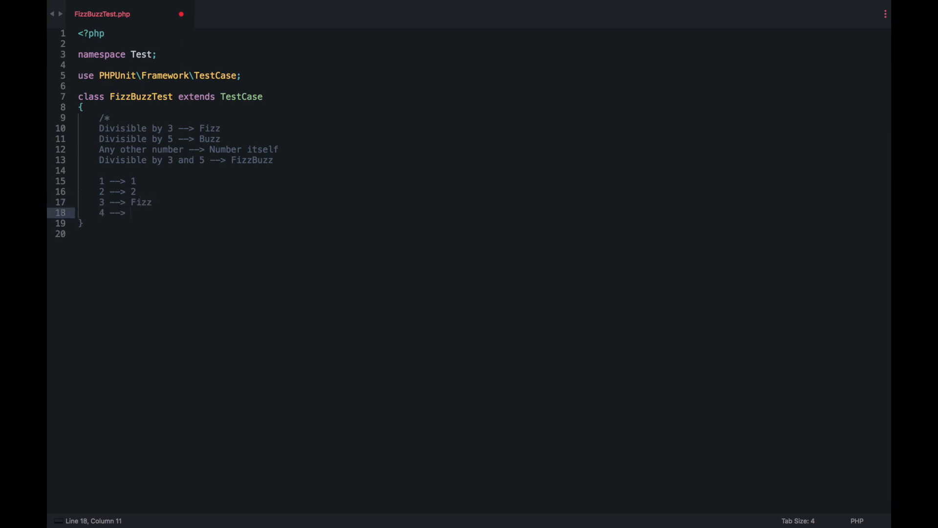
{"action": "type", "text": "4"}
{"action": "type", "text": "5 -->"}
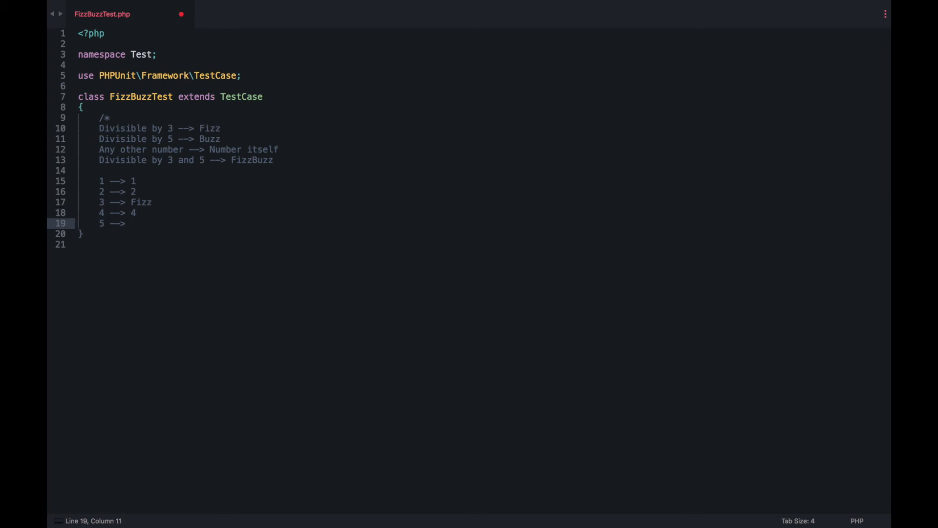
{"action": "type", "text": "Buzz"}
{"action": "type", "text": "6 --"}
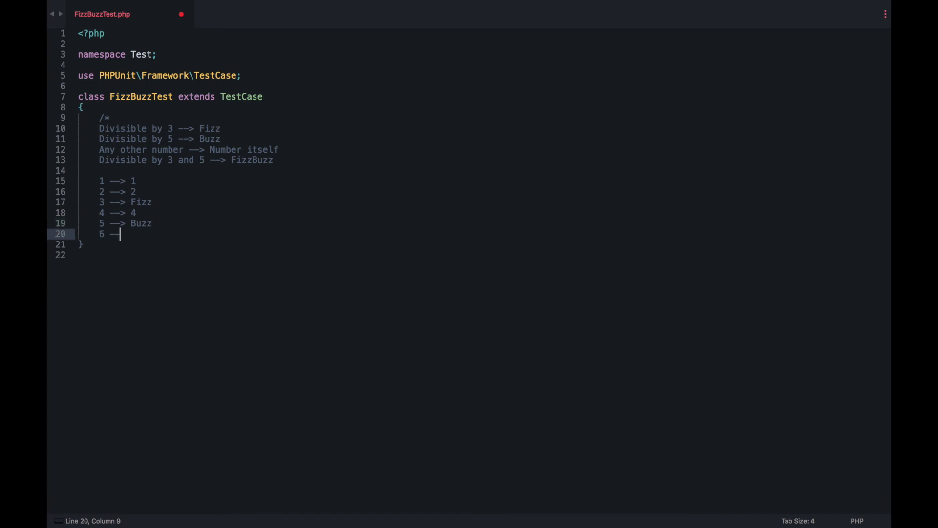
{"action": "type", "text": ">"}
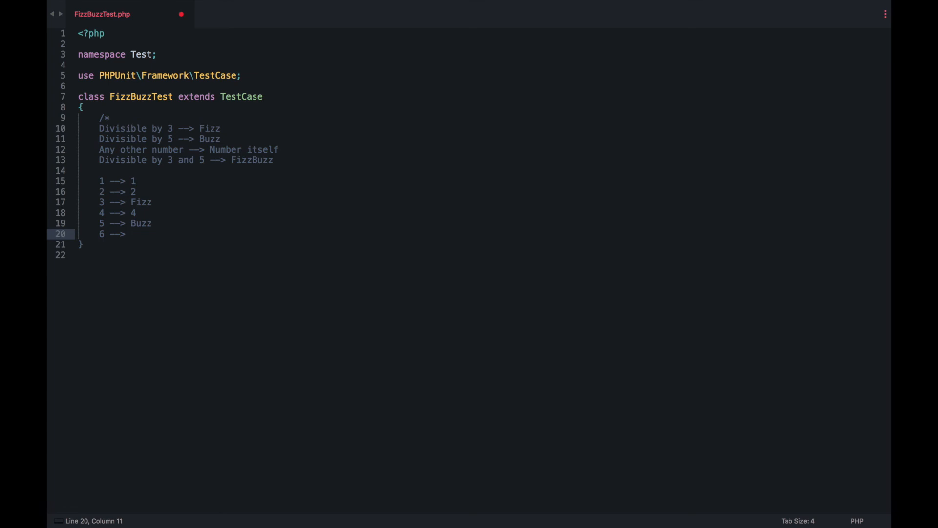
{"action": "type", "text": "Fizz"}
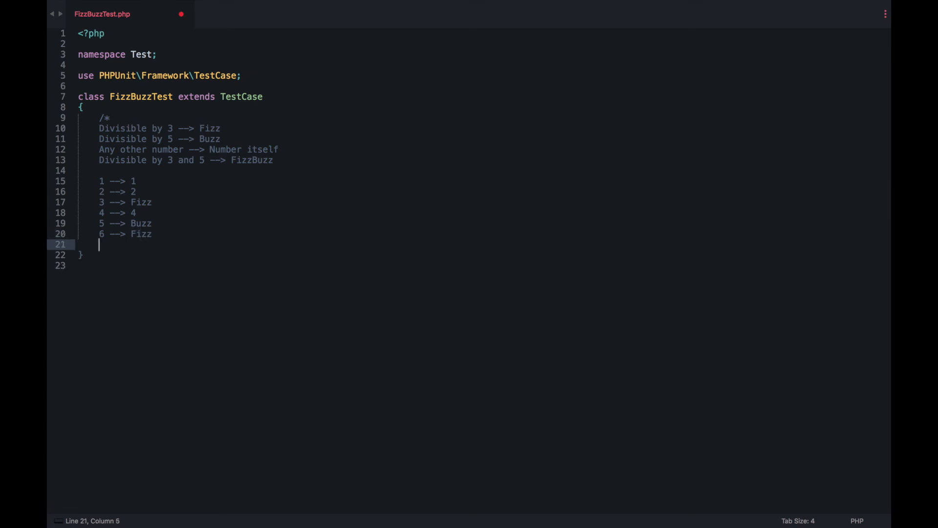
{"action": "type", "text": "..."}
{"action": "type", "text": "15 -->"}
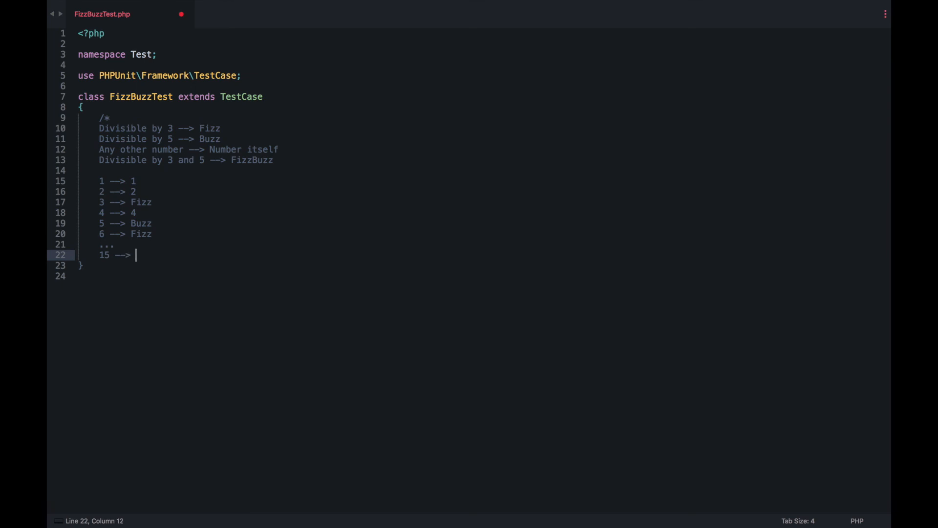
{"action": "type", "text": "FizzBu"}
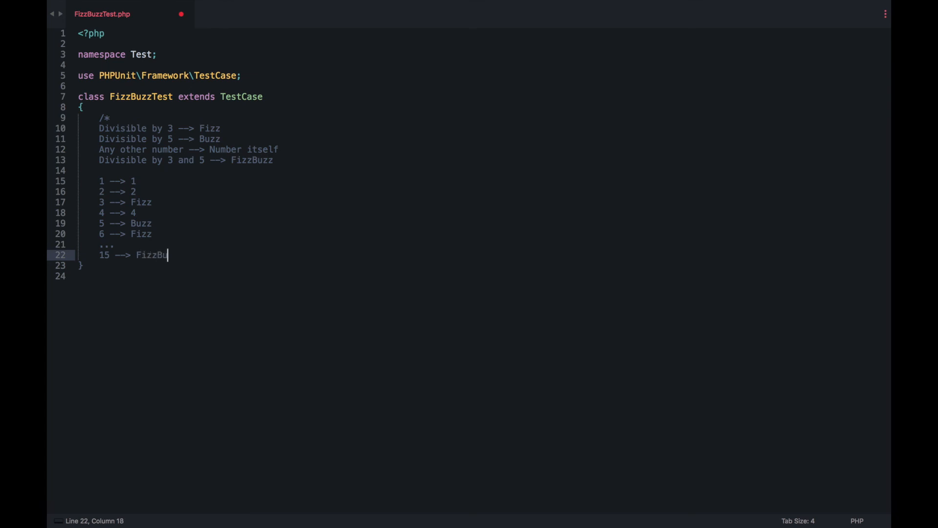